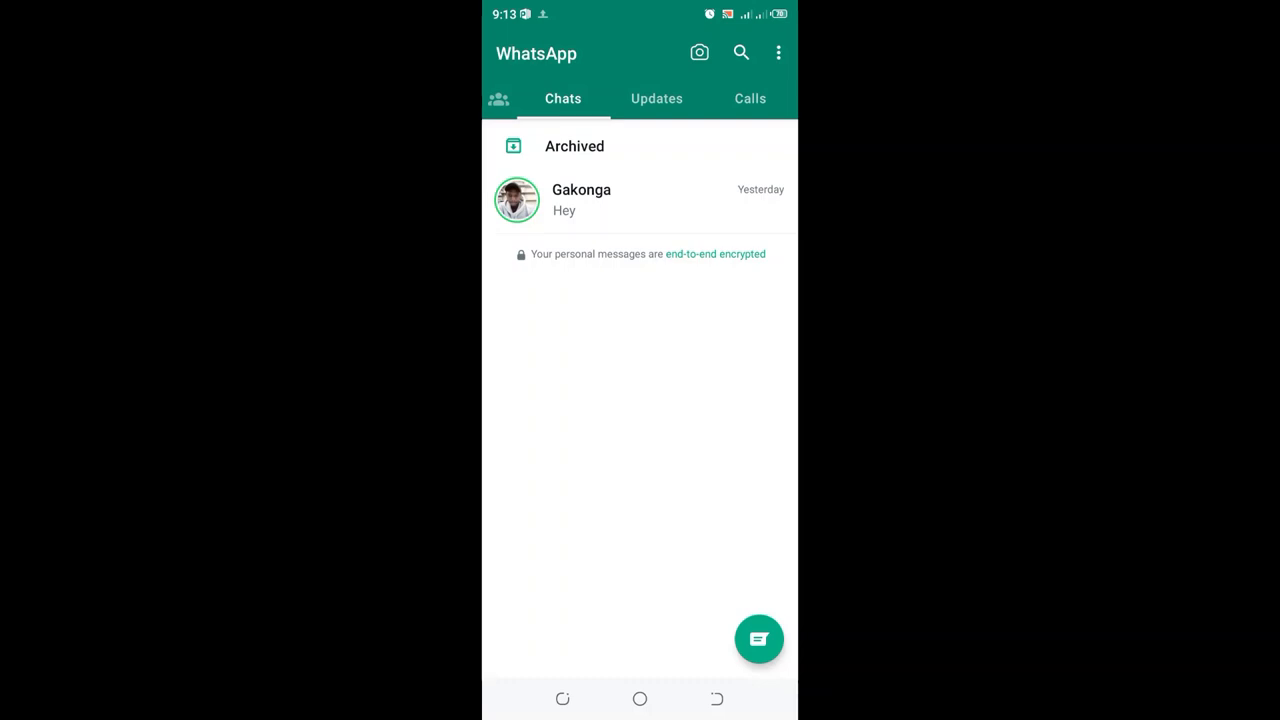
- Reach the Photo upload quality choices via Settings > Storage and data, currently on Data saver
{"action": "left_click", "coordinate": [778, 52]}
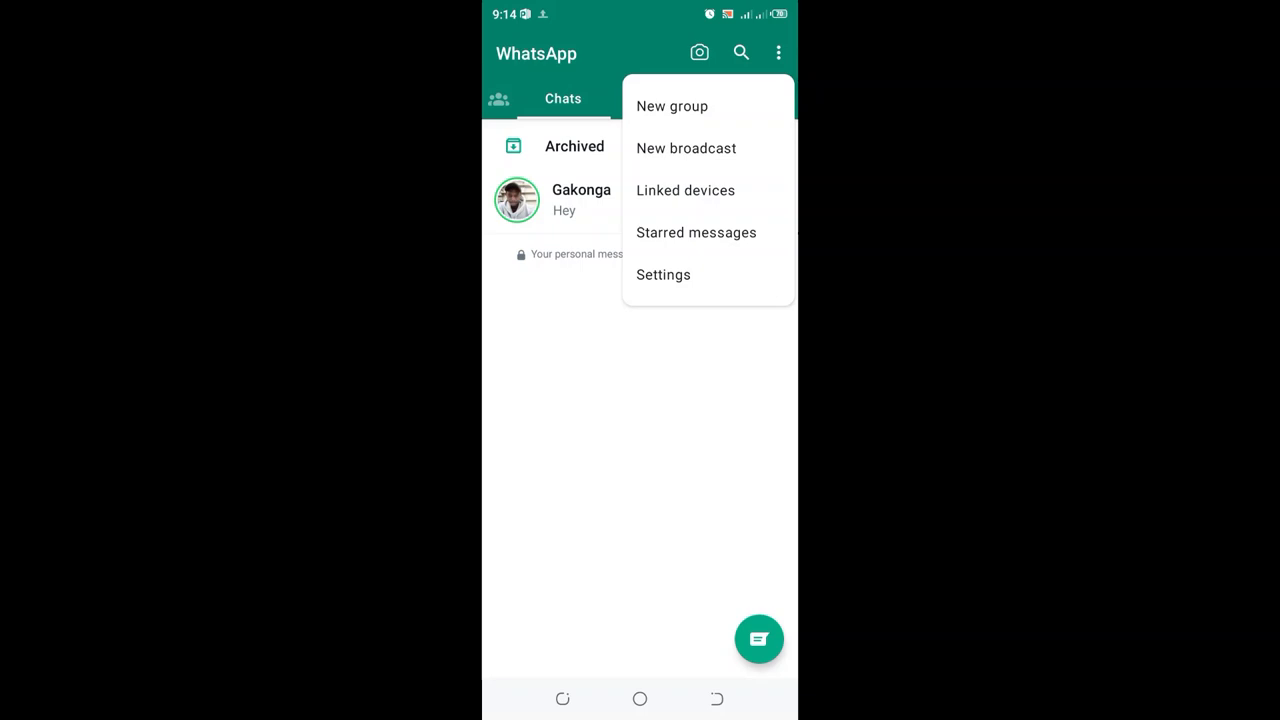
{"action": "left_click", "coordinate": [664, 274]}
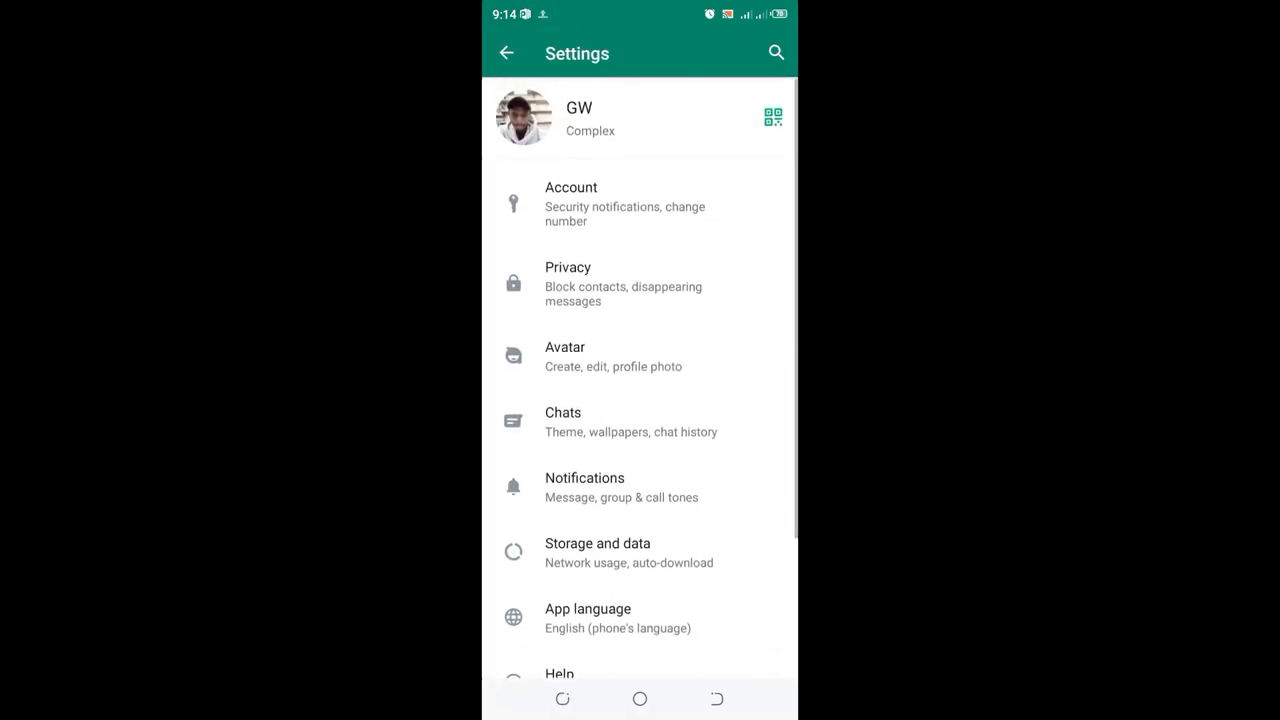
{"action": "left_click", "coordinate": [596, 552]}
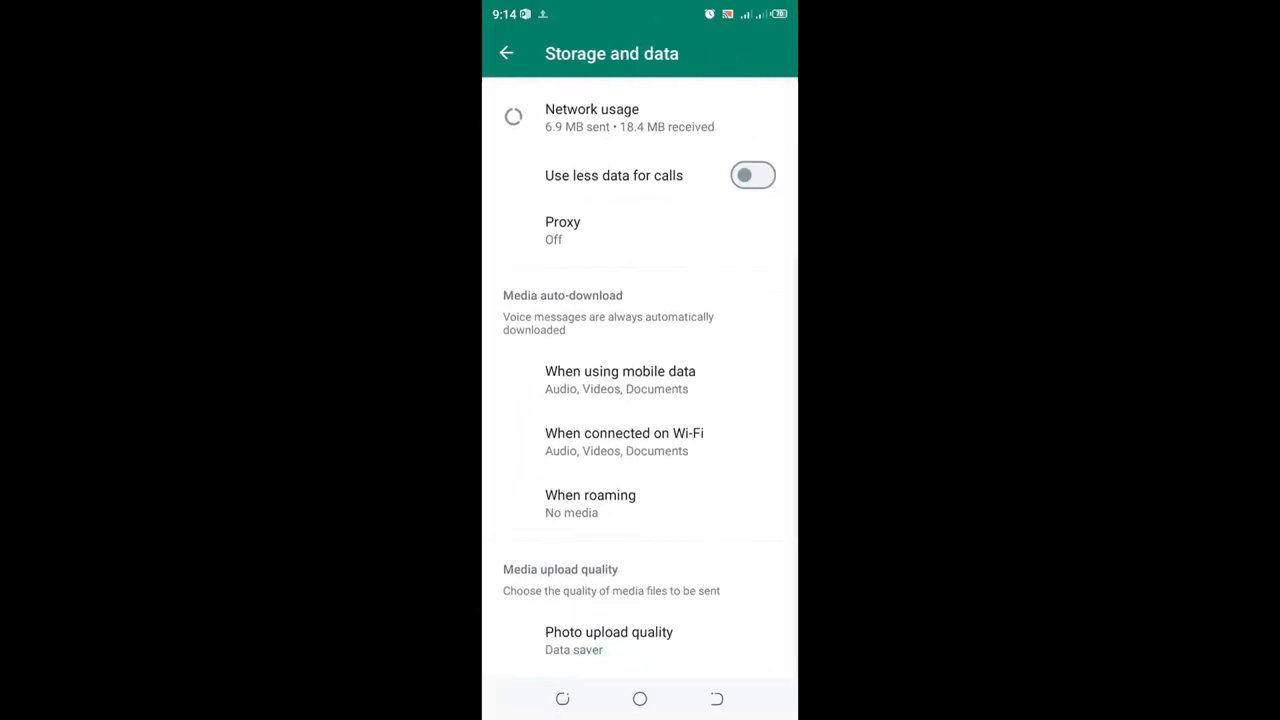
{"action": "left_click", "coordinate": [608, 640]}
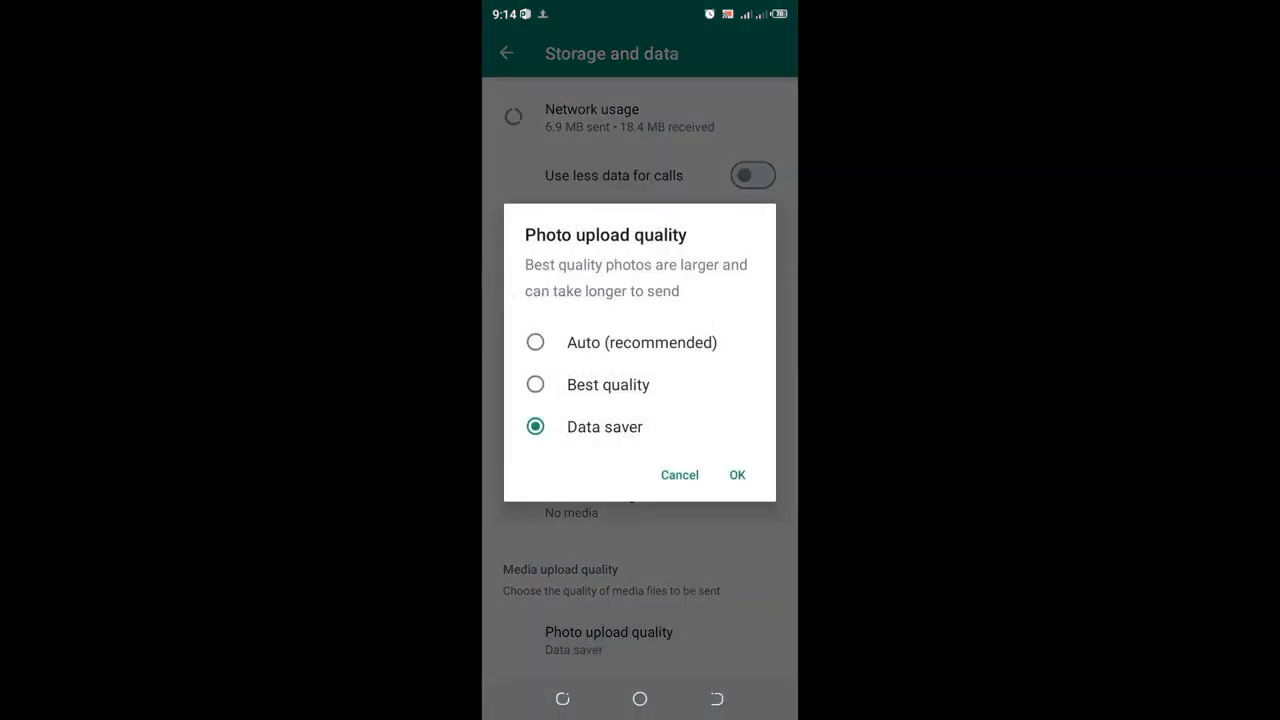
- Select Best quality as the photo upload quality
{"action": "left_click", "coordinate": [536, 384]}
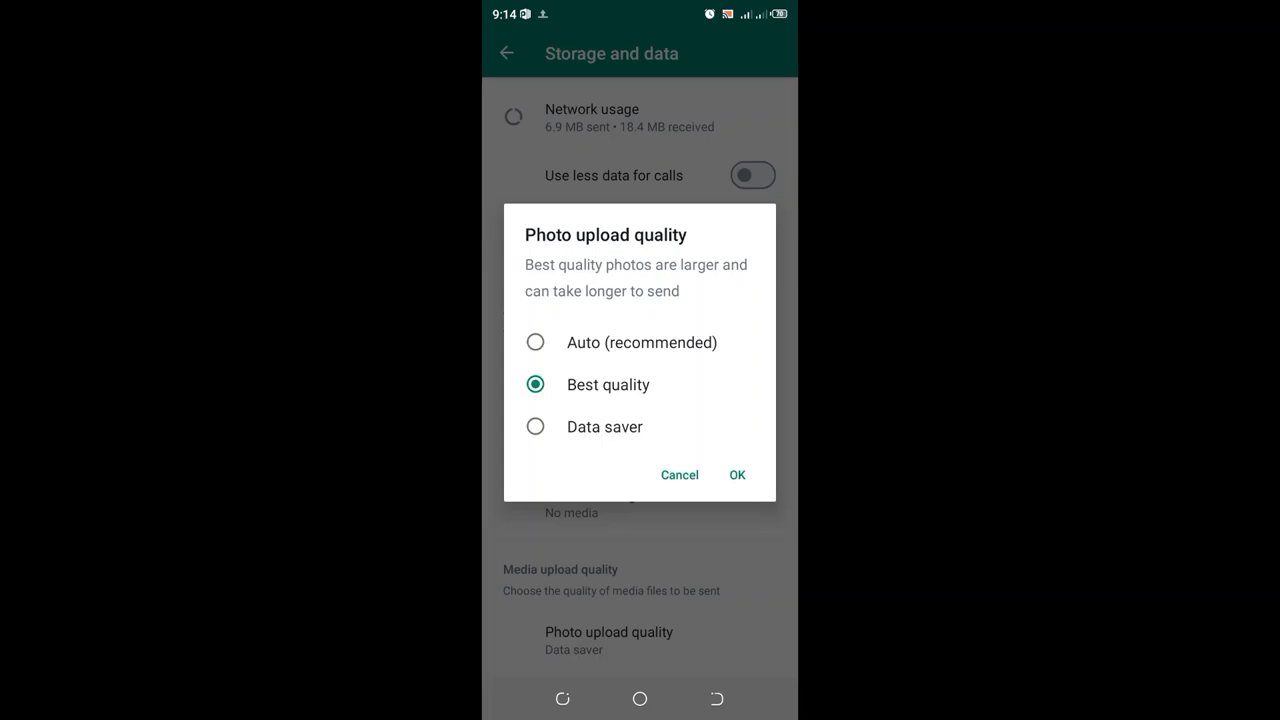
- Toggle between Auto (recommended) and Data saver, ending on Auto (recommended)
{"action": "left_click", "coordinate": [536, 342]}
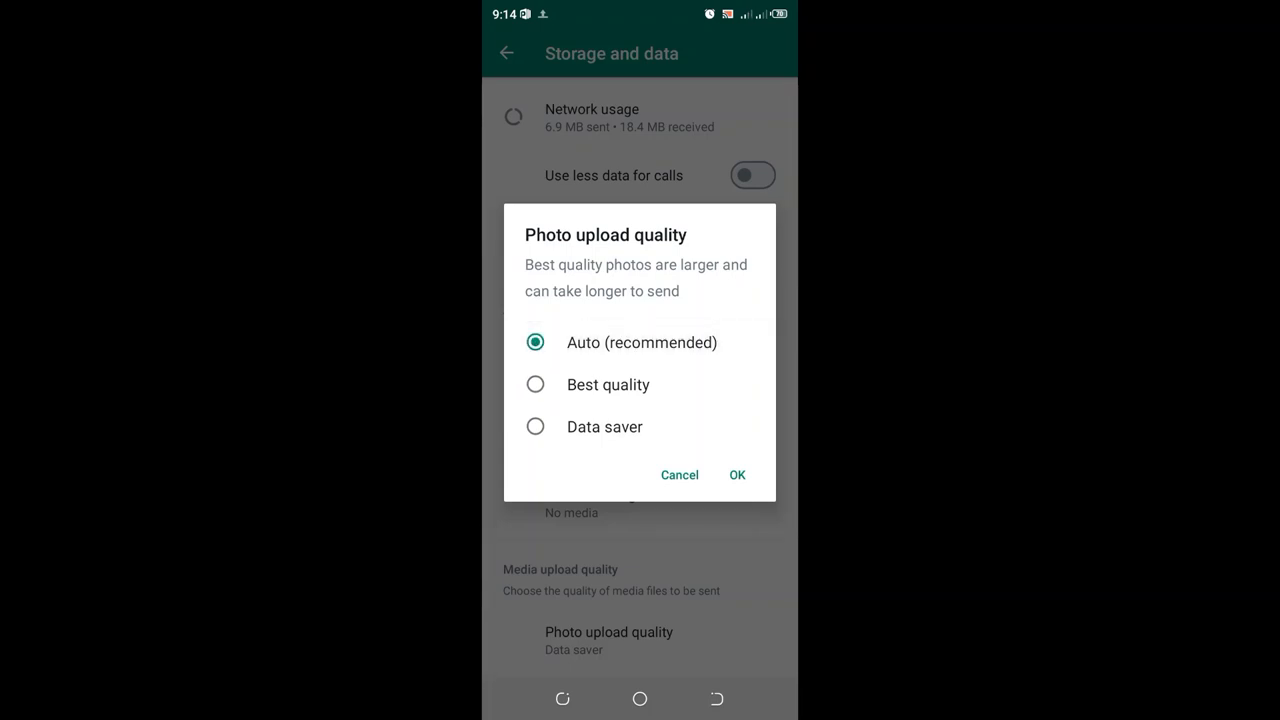
{"action": "left_click", "coordinate": [536, 428]}
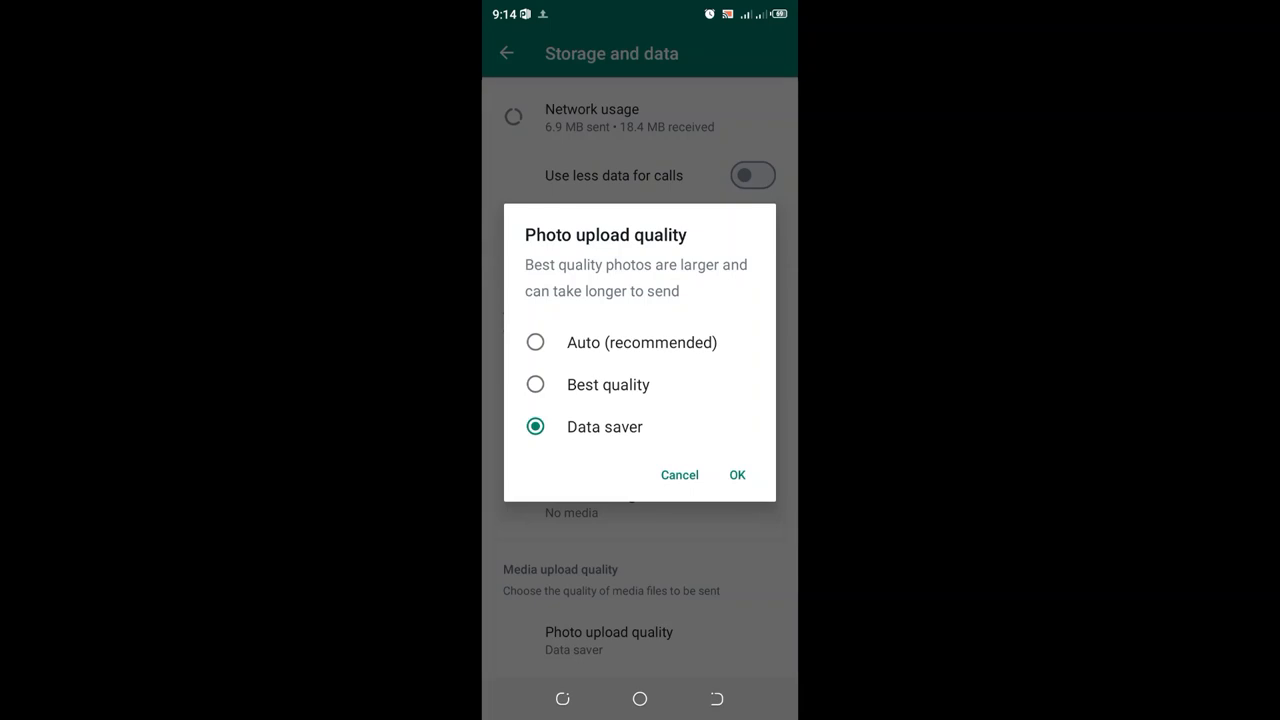
{"action": "left_click", "coordinate": [536, 342]}
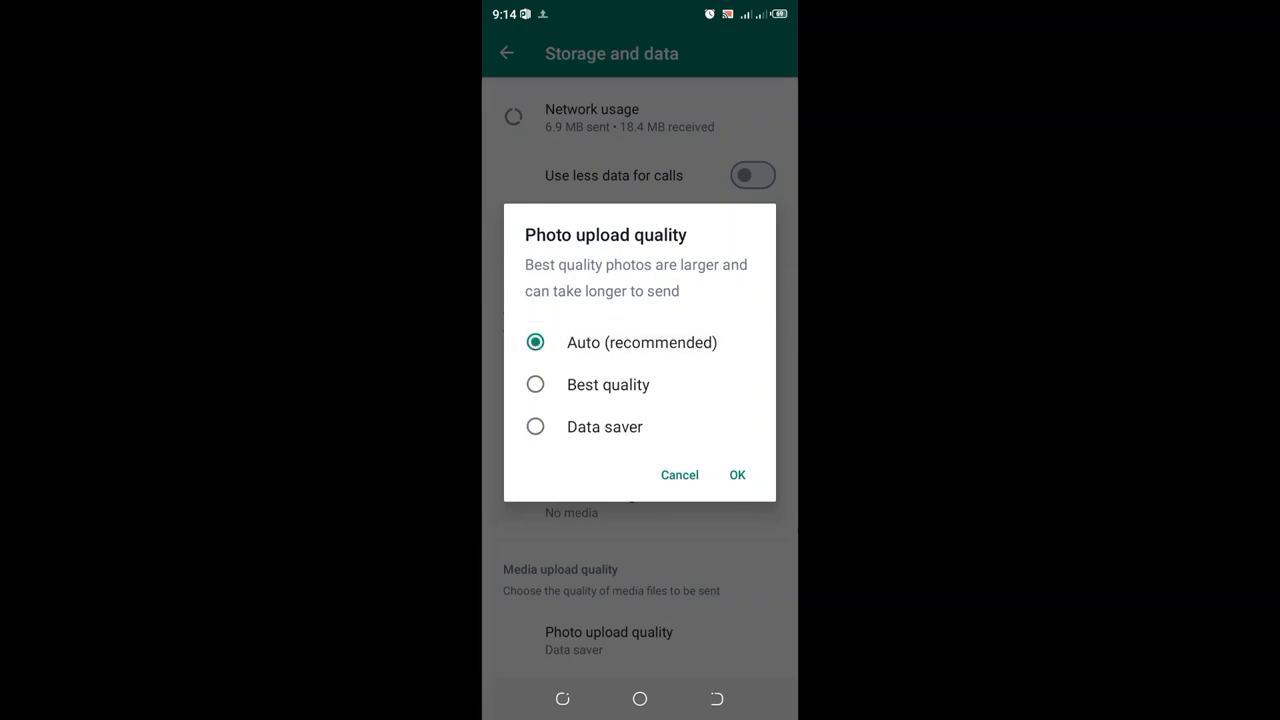